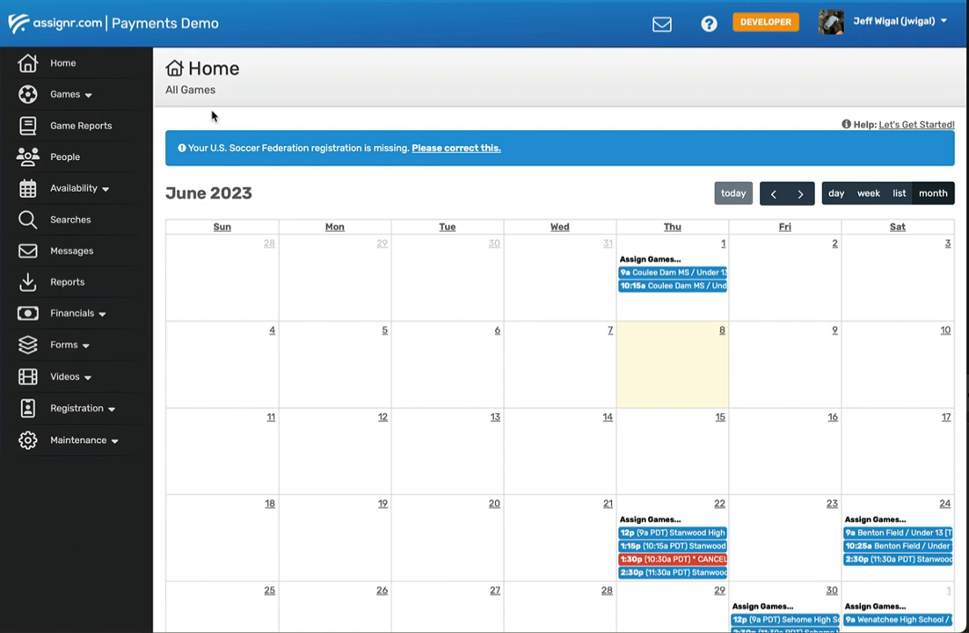
mouse_move(74, 94)
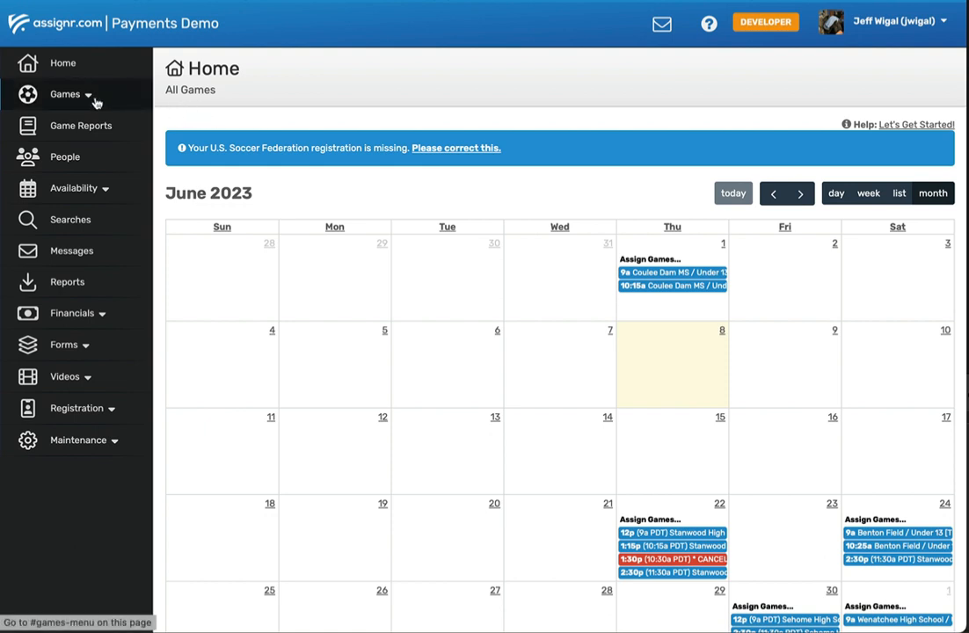
- Expand Games in the sidebar and open the All Games list
left_click(65, 95)
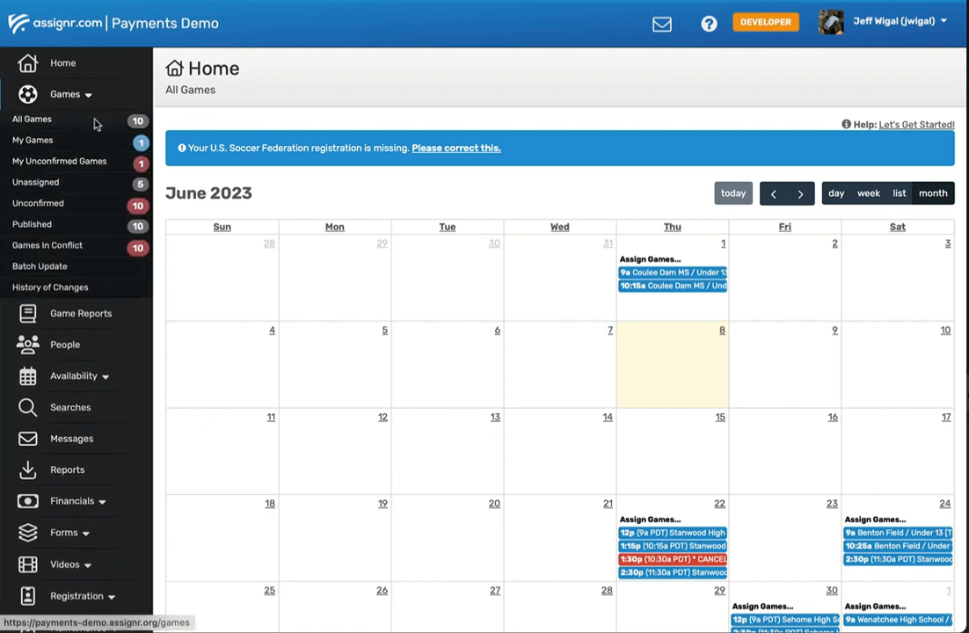
left_click(32, 119)
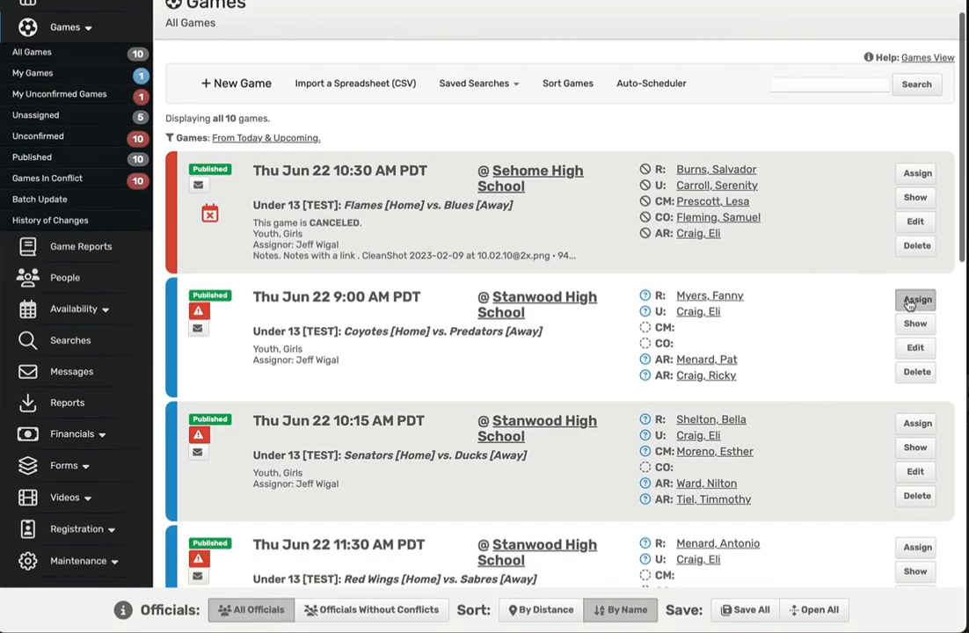
- Start assigning the 9:00 AM Coyotes vs. Predators game and search 'joh' for umpire
left_click(917, 300)
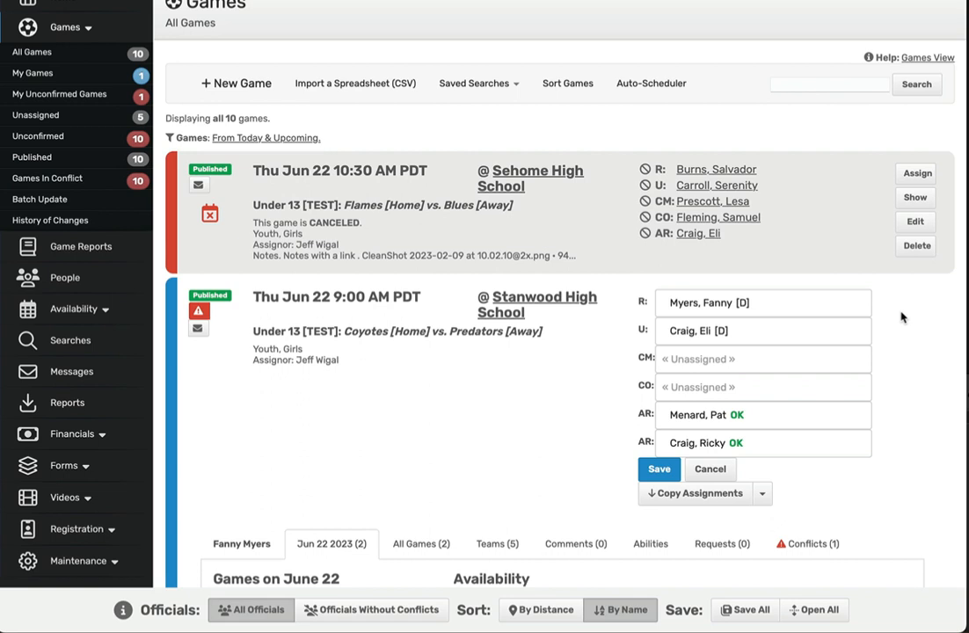
scroll("down", 3)
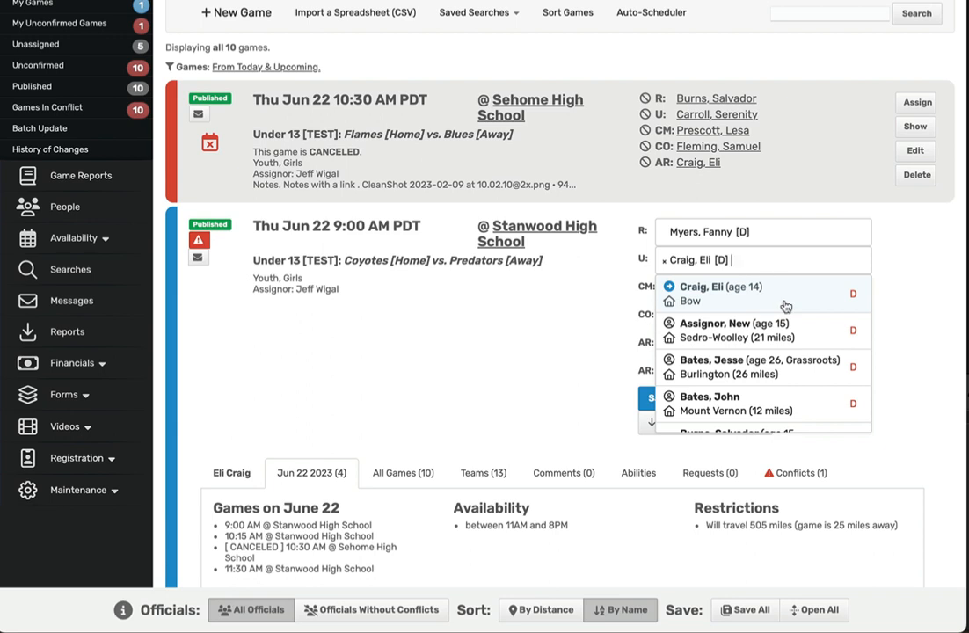
scroll("down", 3)
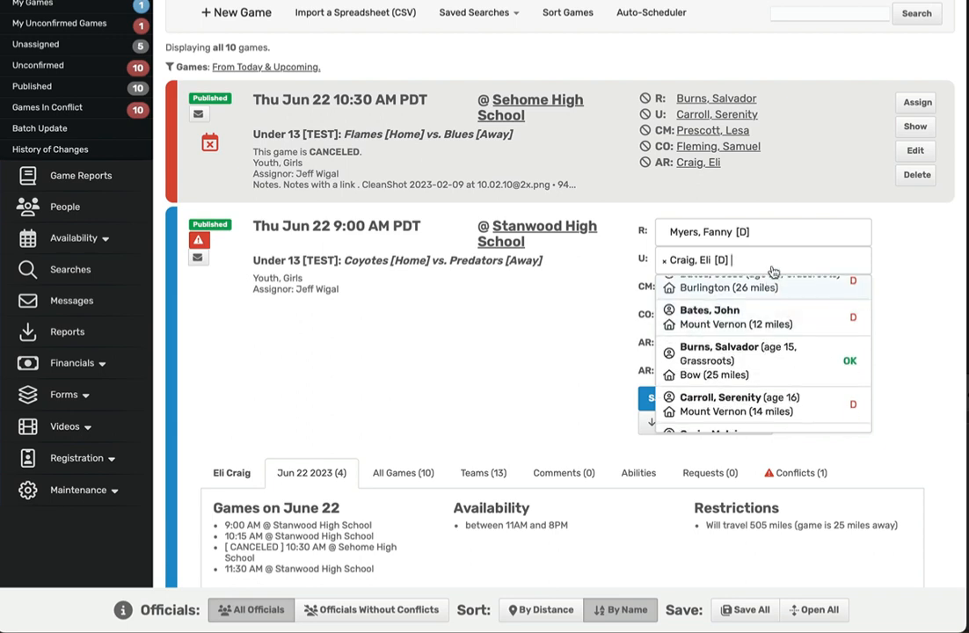
type("joh")
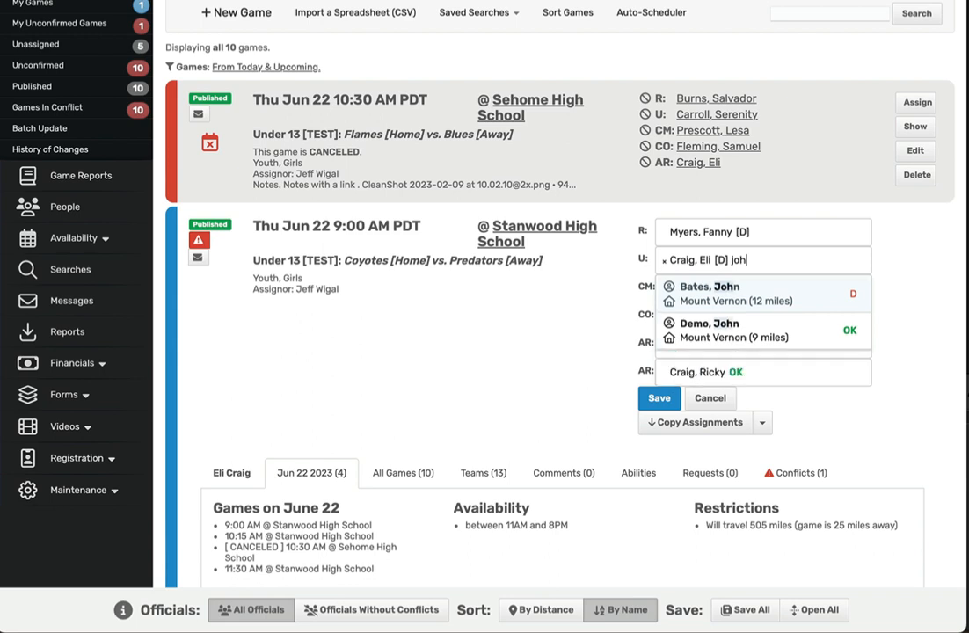
mouse_move(820, 308)
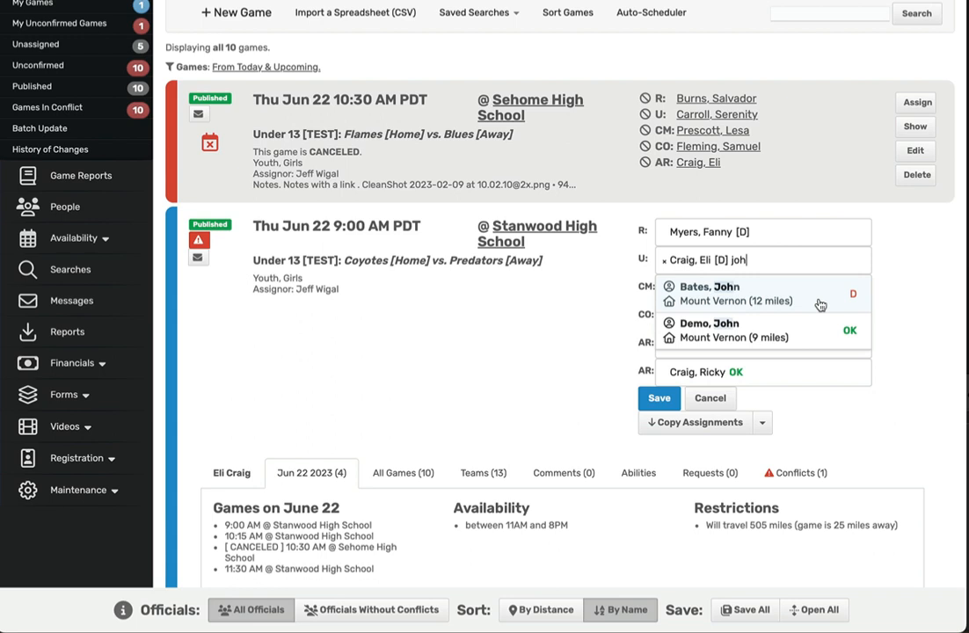
left_click(709, 292)
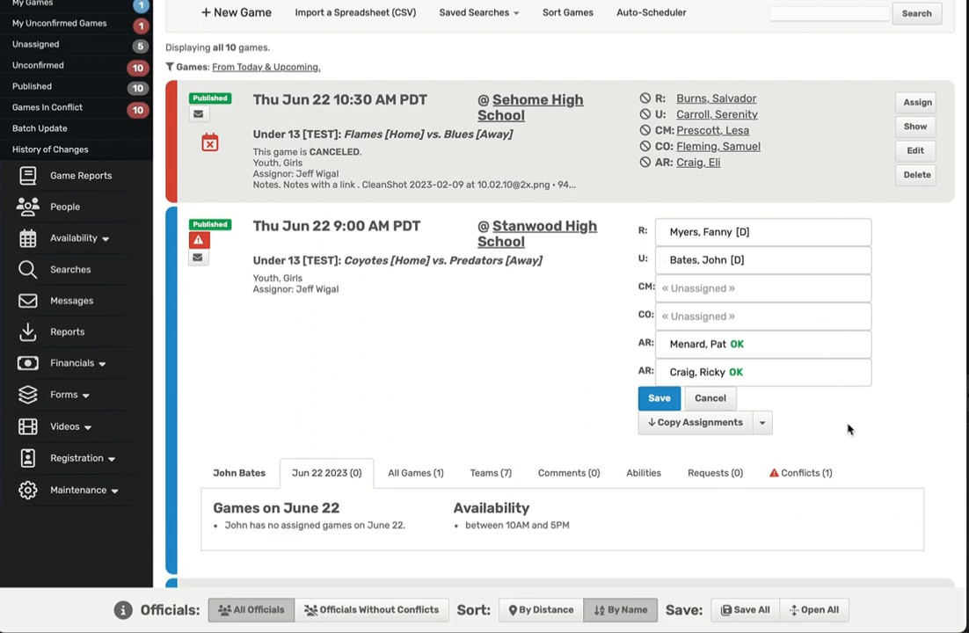
mouse_move(800, 474)
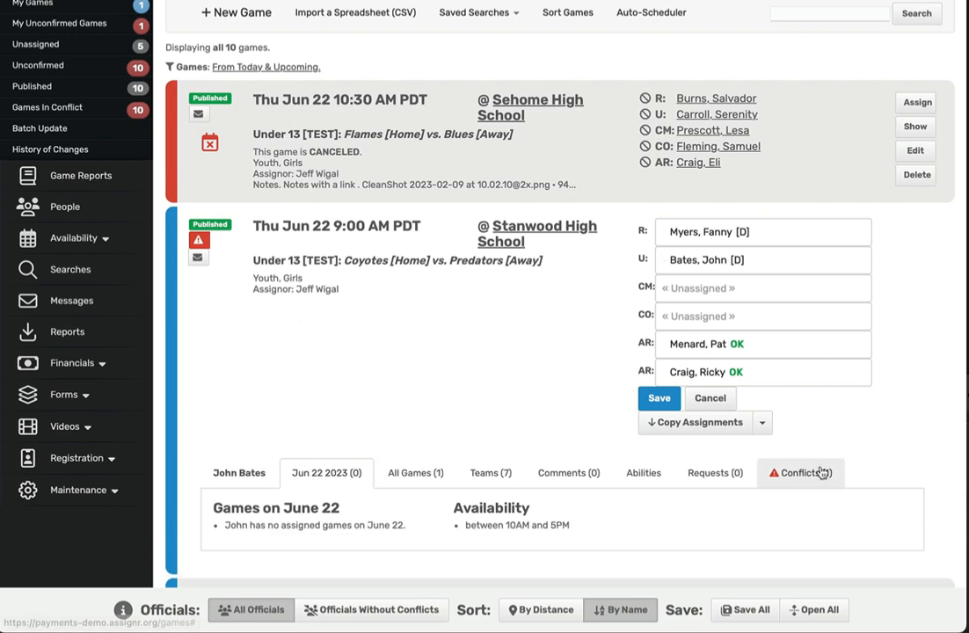
left_click(799, 473)
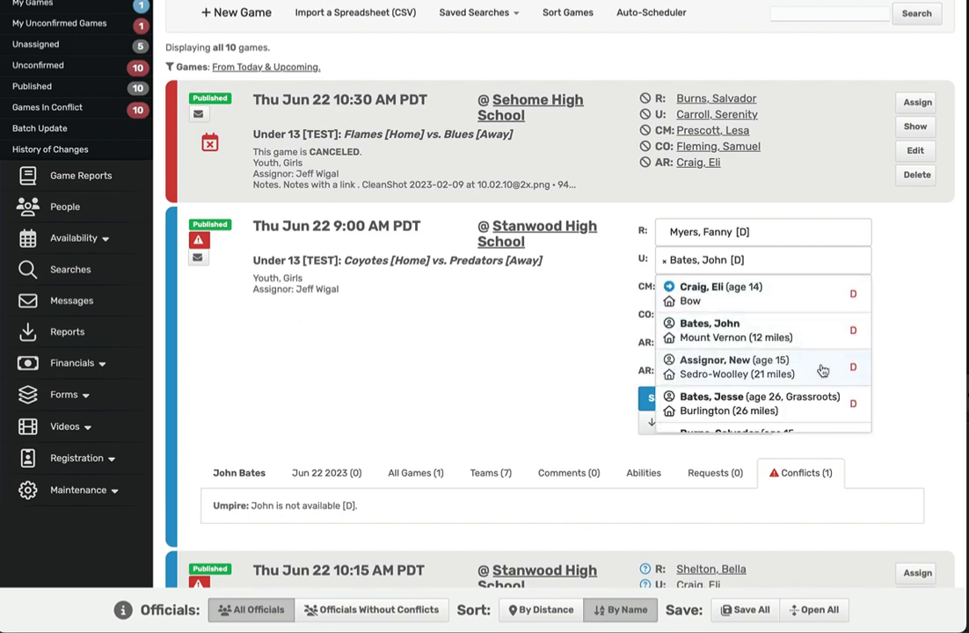
scroll("down", 3)
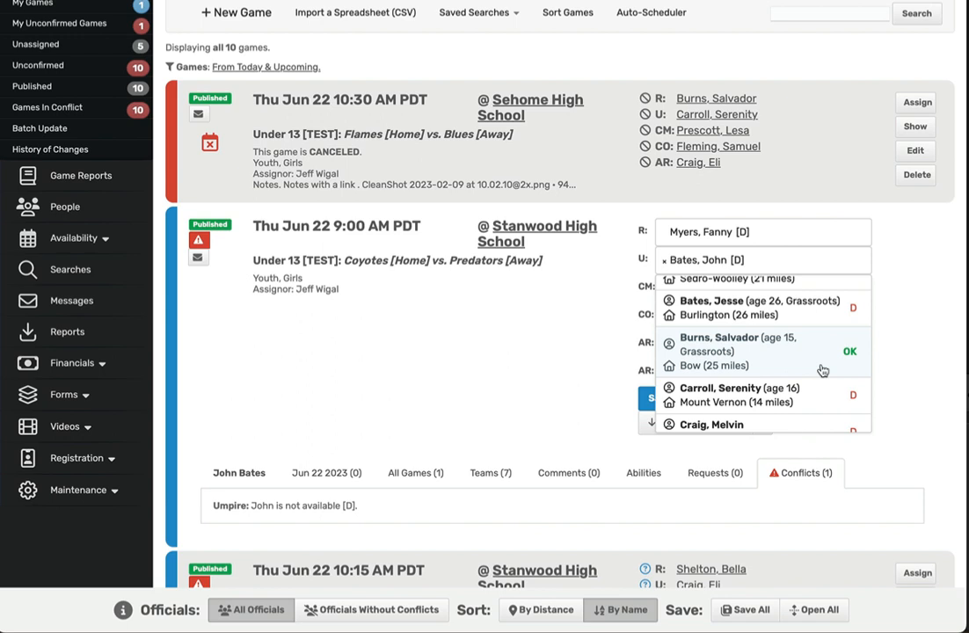
scroll("down", 3)
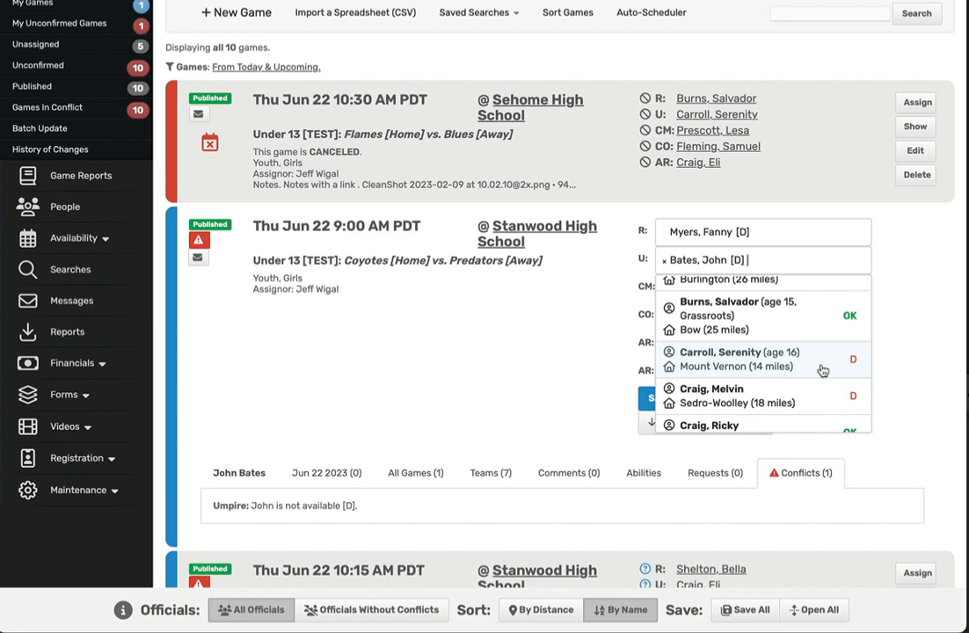
scroll("down", 3)
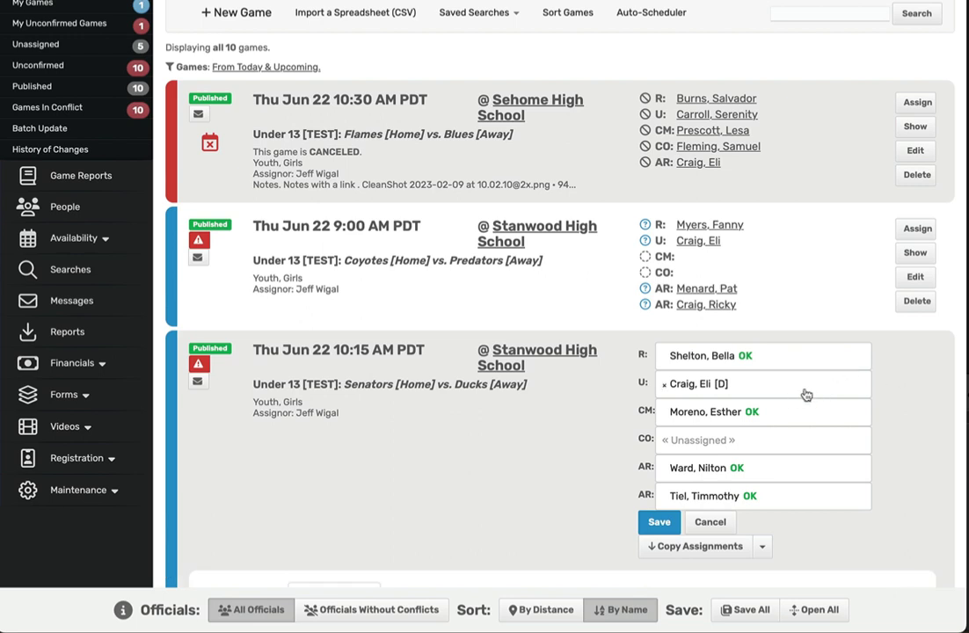
- List and browse officials available for the 10:15 AM game's umpire role
left_click(762, 411)
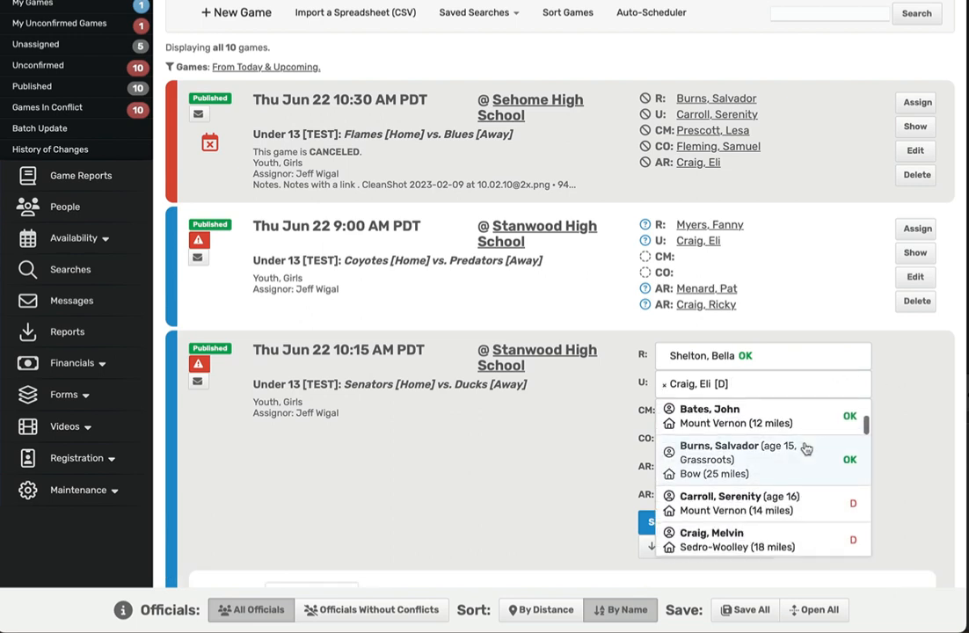
scroll("down", 3)
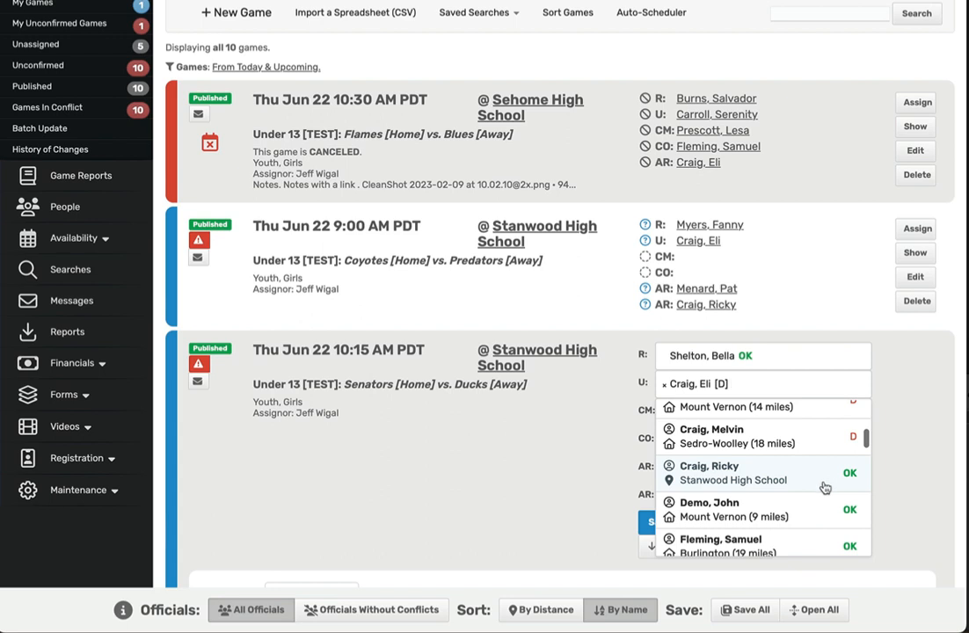
scroll("down", 3)
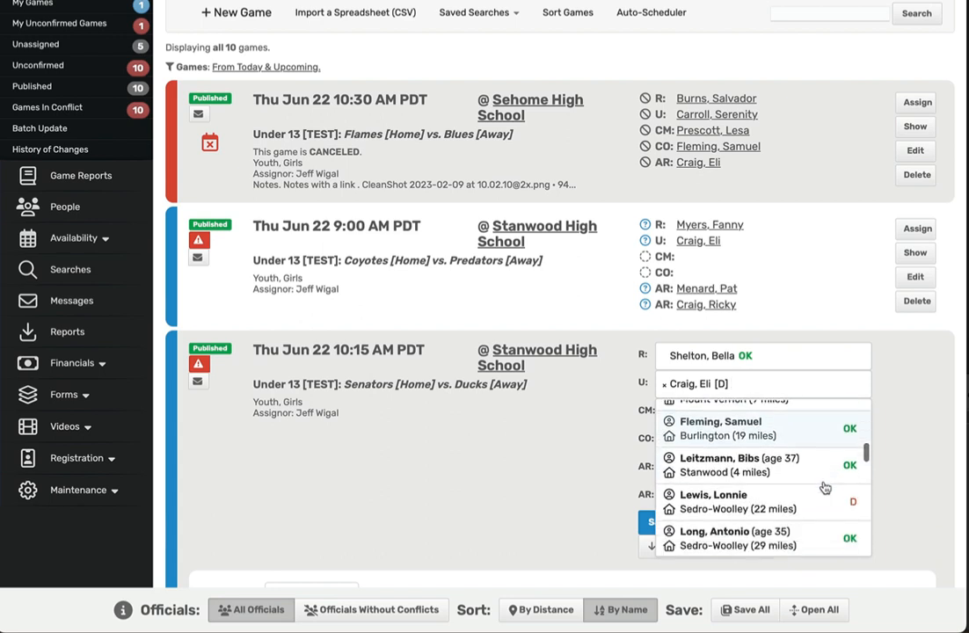
scroll("down", 3)
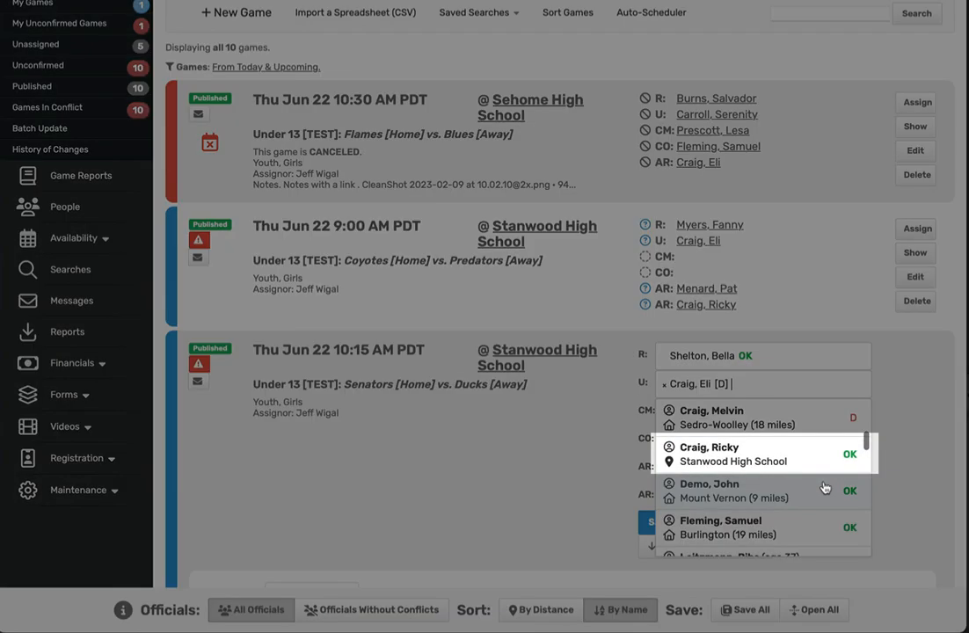
mouse_move(825, 490)
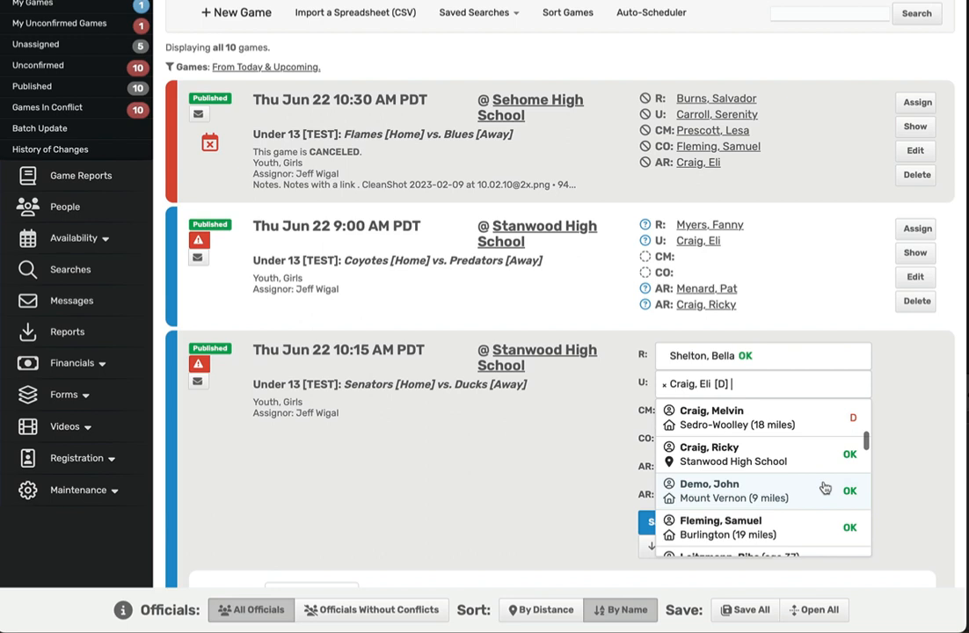
scroll("up", 3)
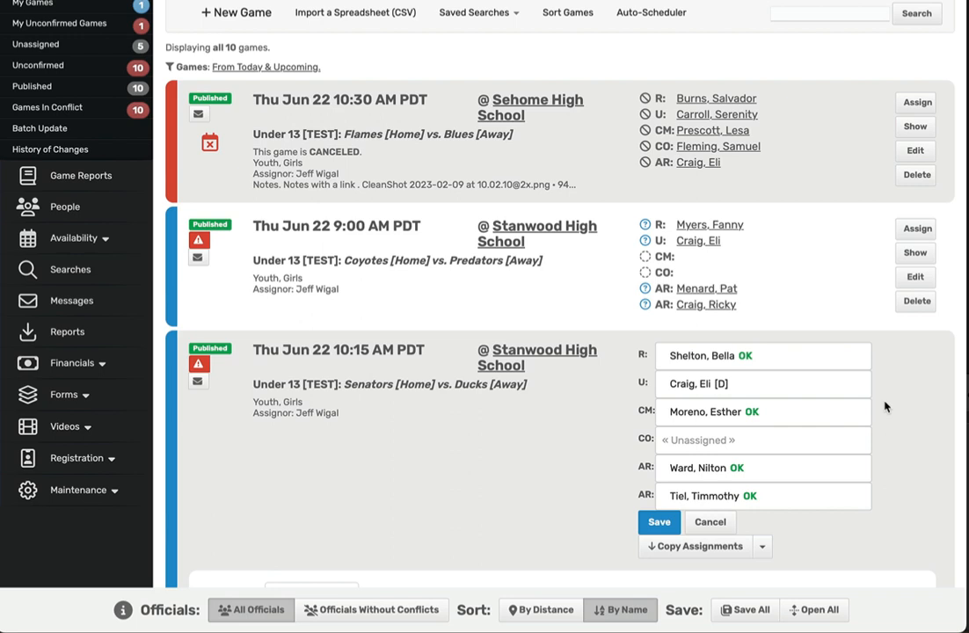
mouse_move(378, 604)
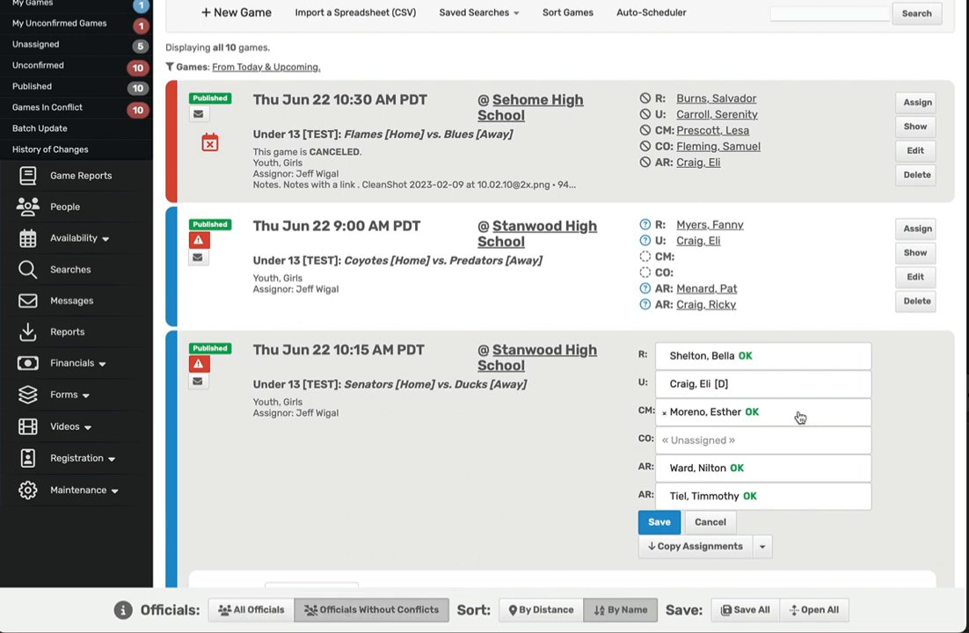
- Browse the officials offered for the Senators vs Ducks umpire position
left_click(763, 383)
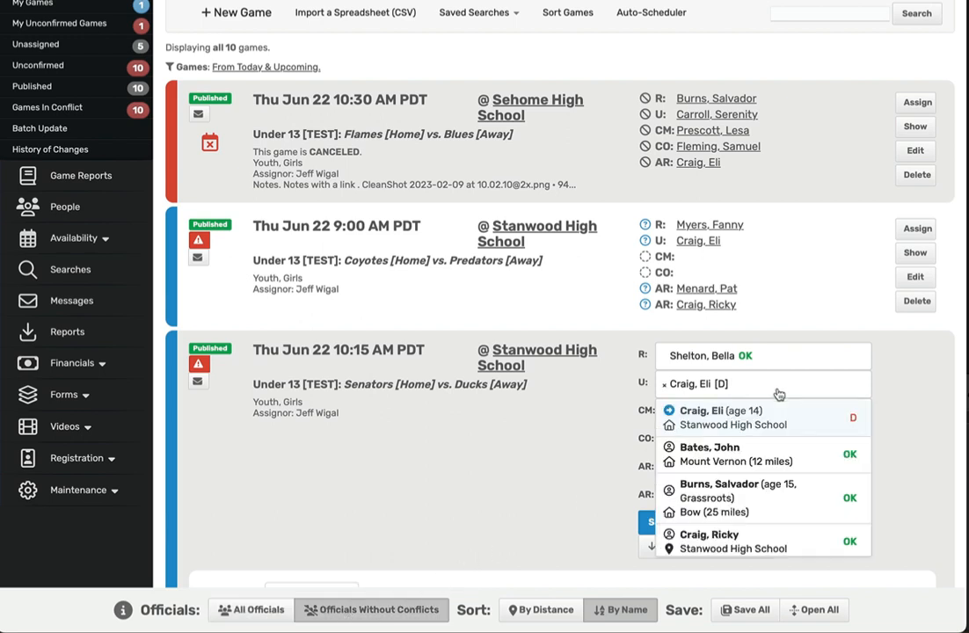
scroll("down", 3)
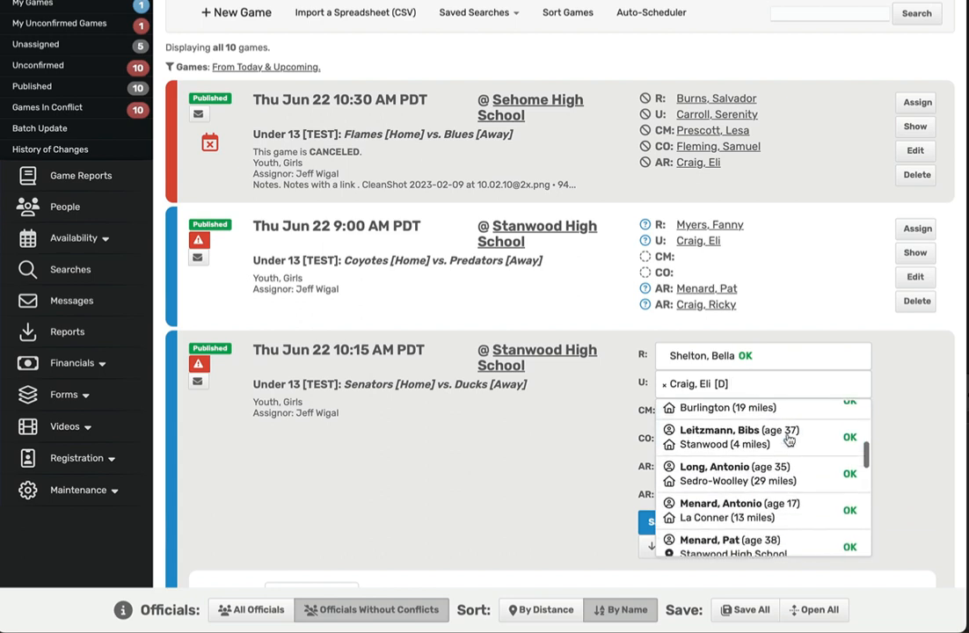
scroll("down", 3)
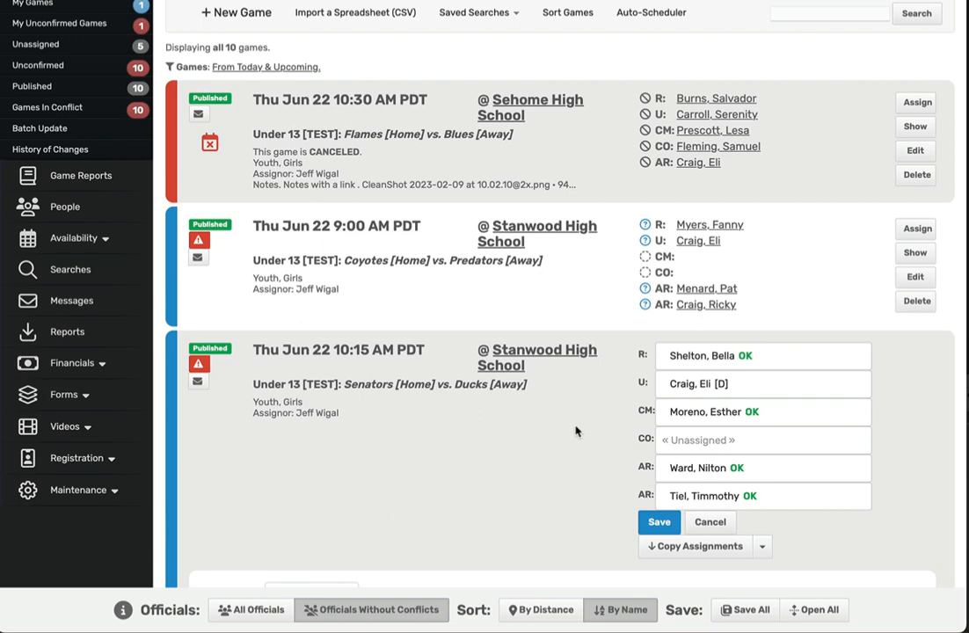
mouse_move(567, 567)
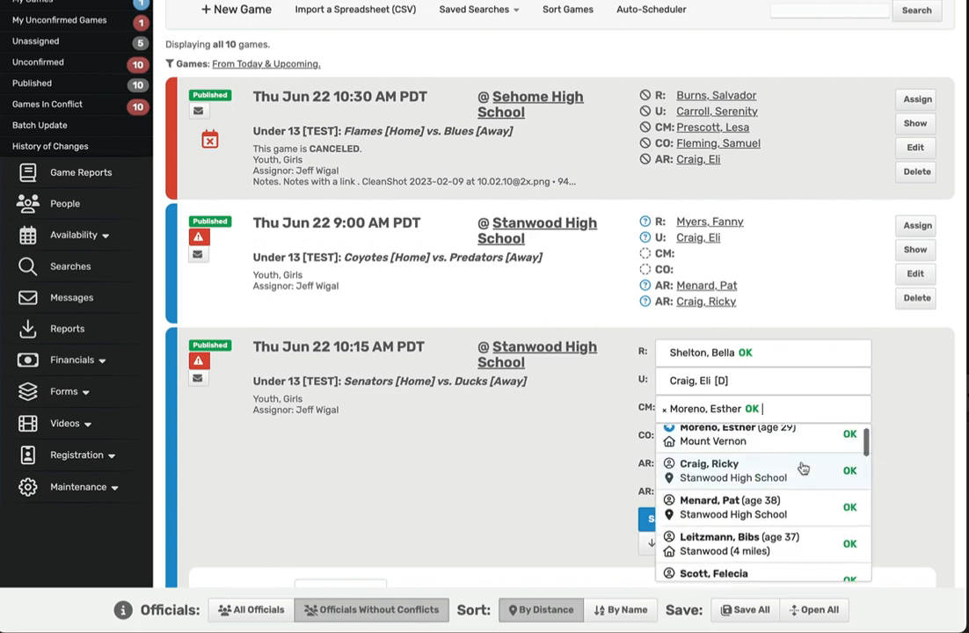
scroll("down", 3)
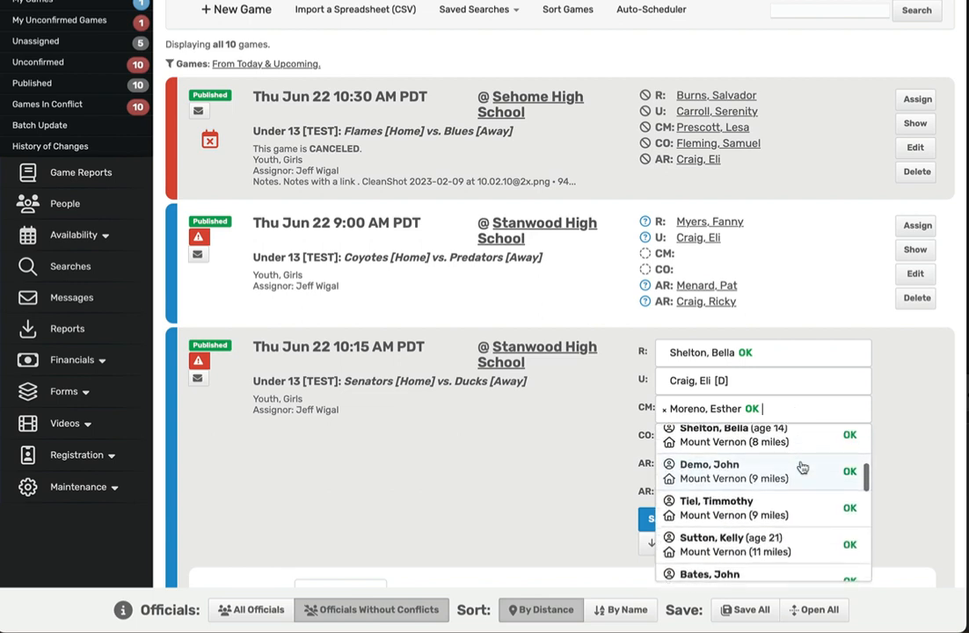
scroll("down", 3)
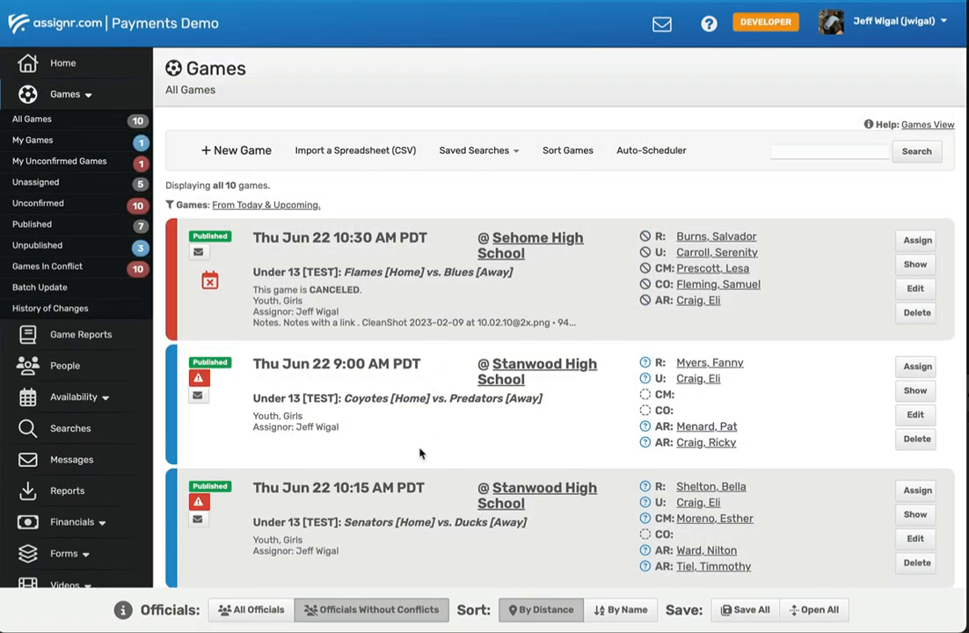
- Review All Games to the end, finding three unpublished June 30 and July 1 games
scroll("down", 3)
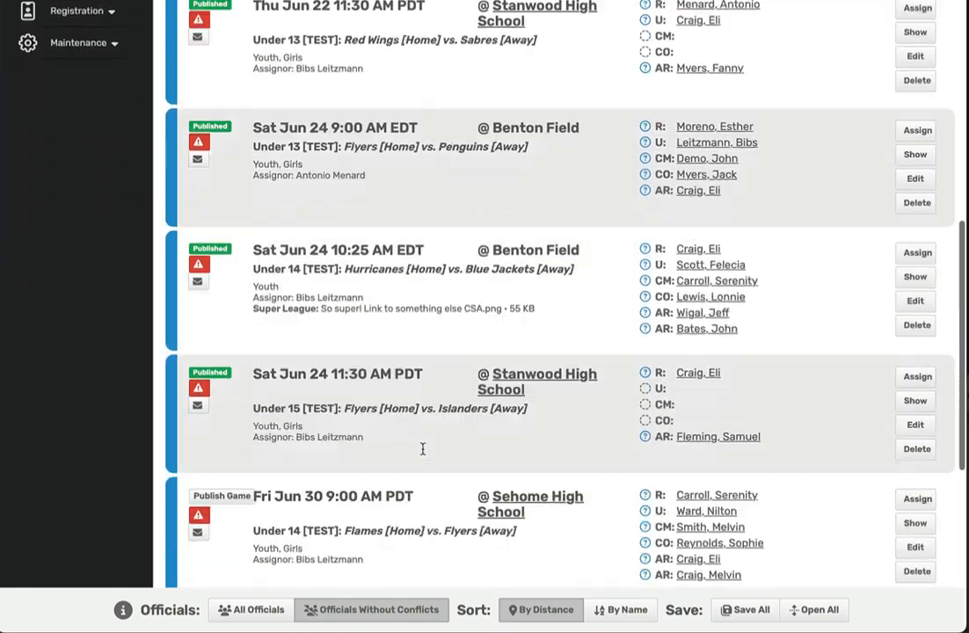
scroll("down", 3)
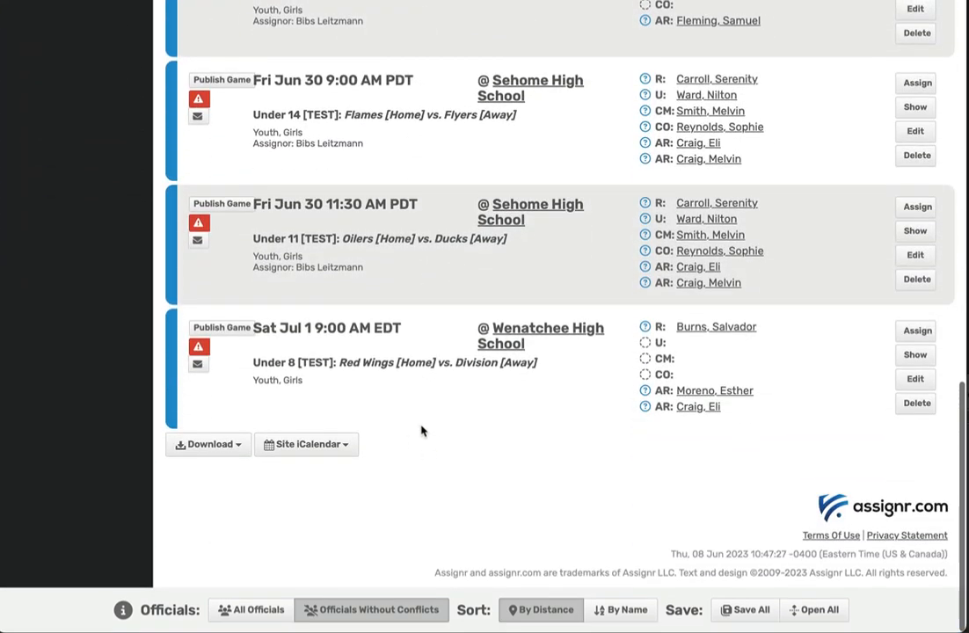
mouse_move(372, 408)
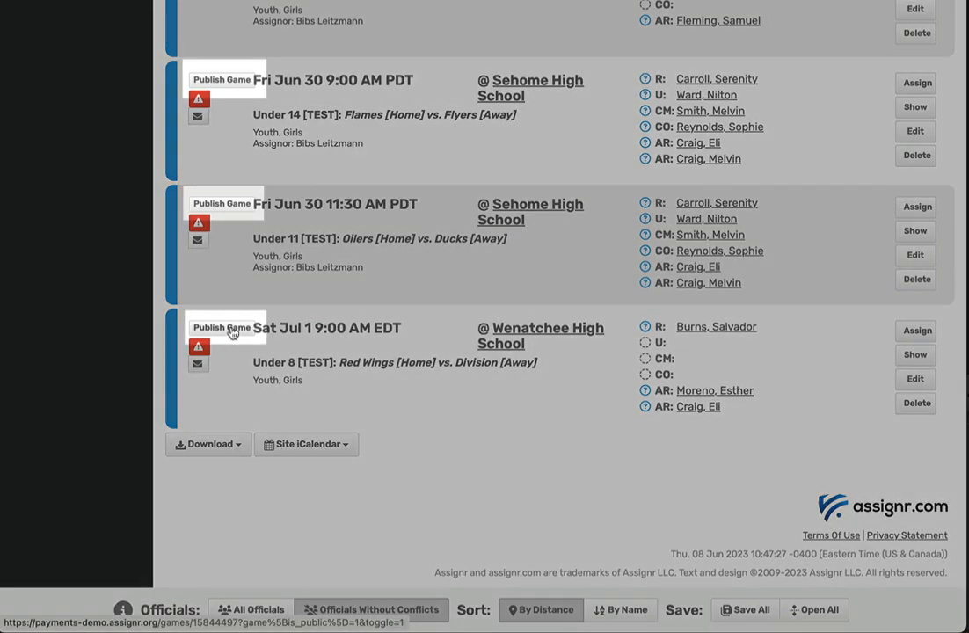
left_click(224, 325)
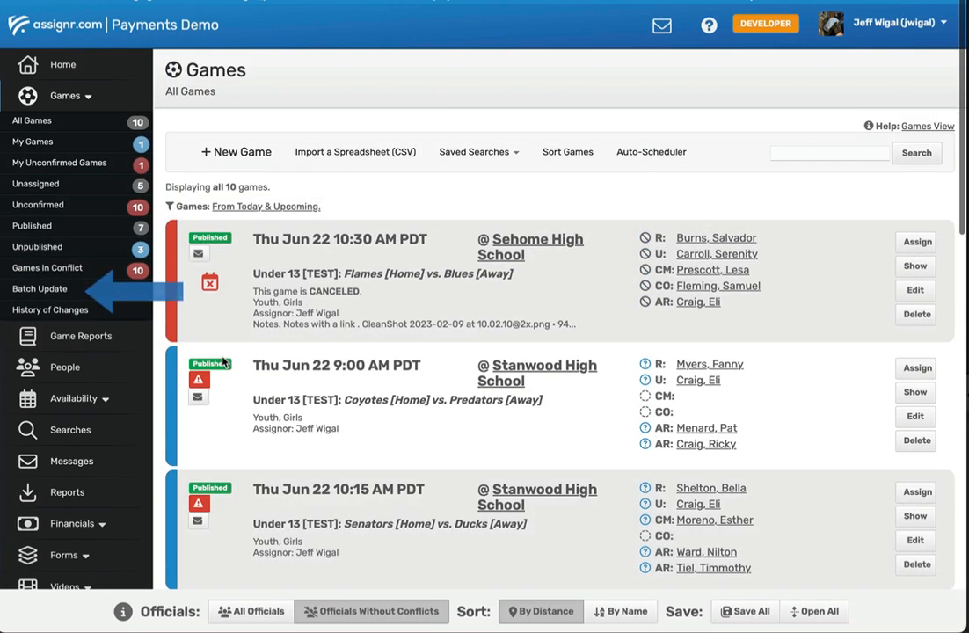
- Batch Update games with end date Jul 31 2023, publishing all 10 matching games
left_click(40, 288)
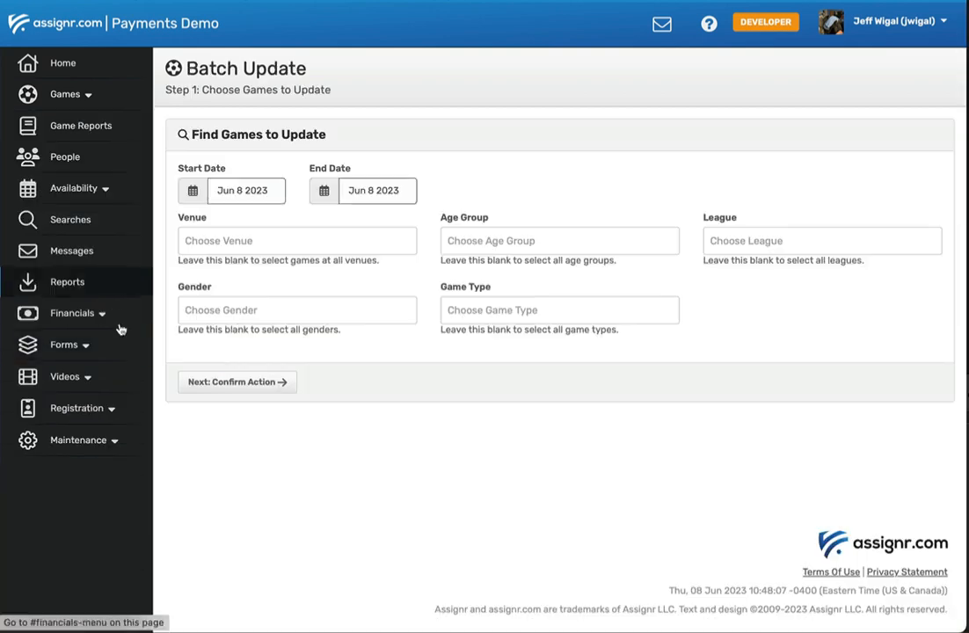
left_click(377, 191)
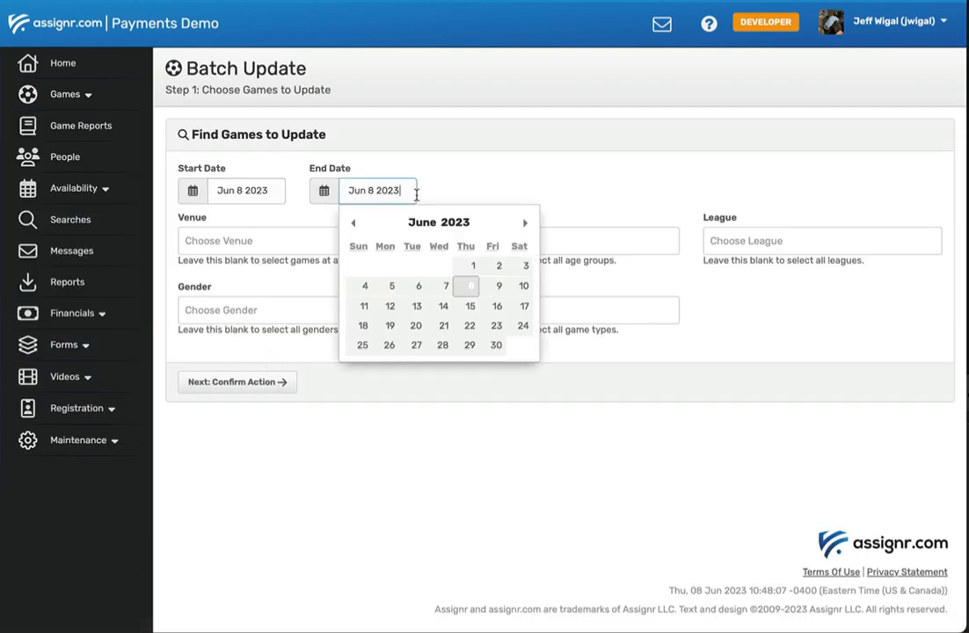
left_click(525, 223)
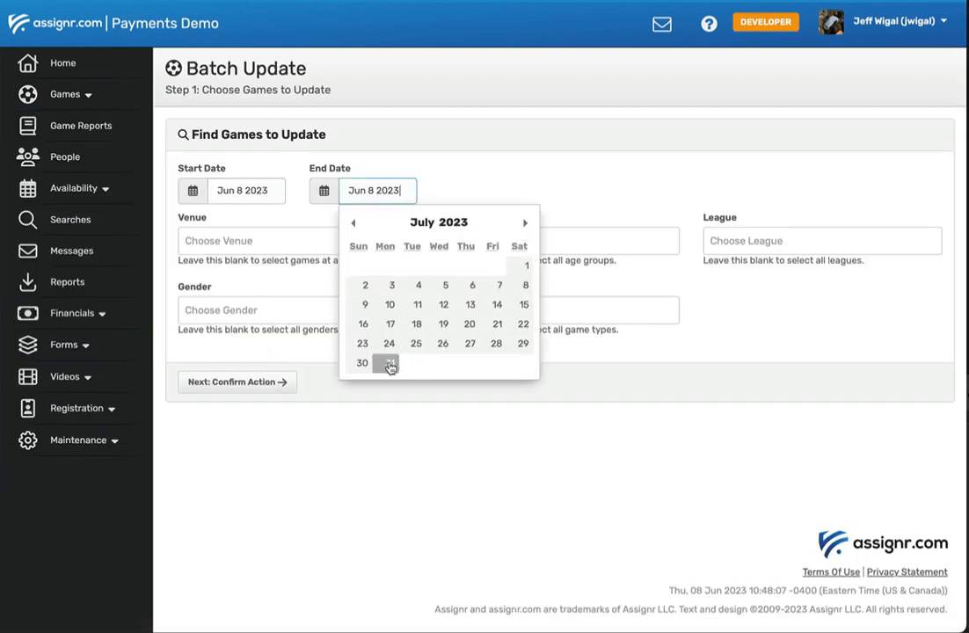
left_click(388, 364)
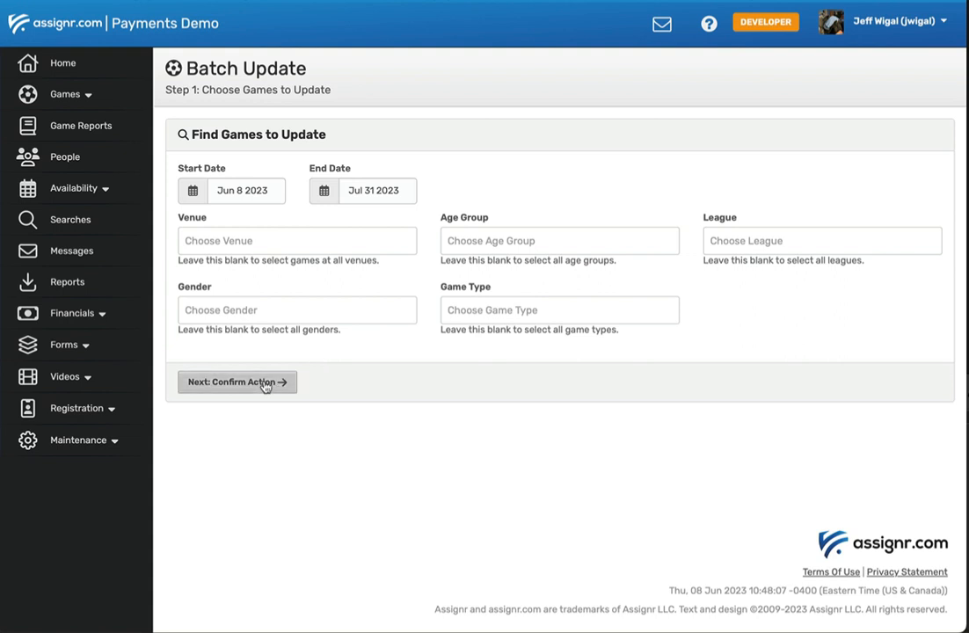
left_click(236, 382)
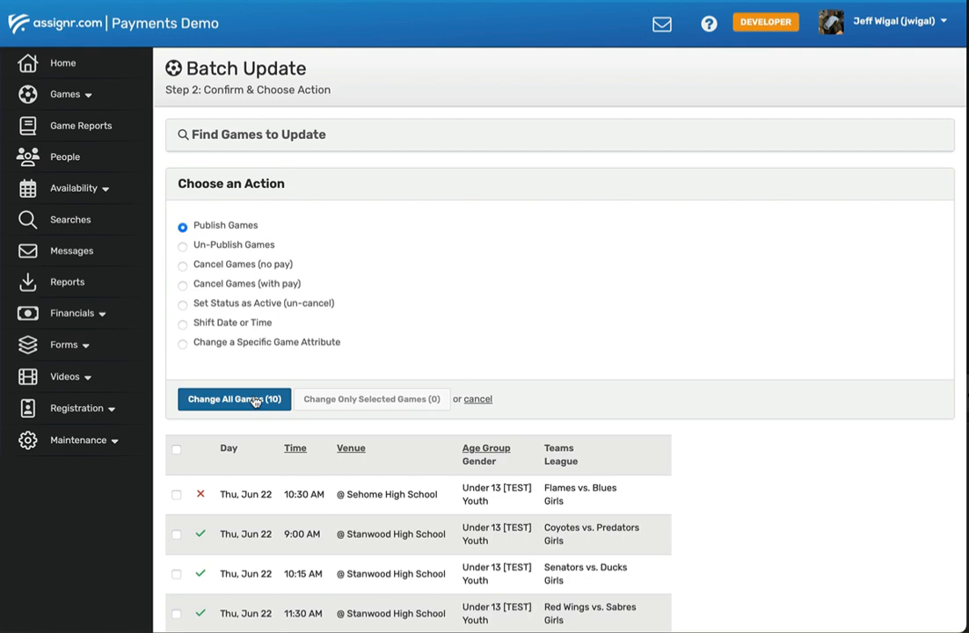
mouse_move(310, 401)
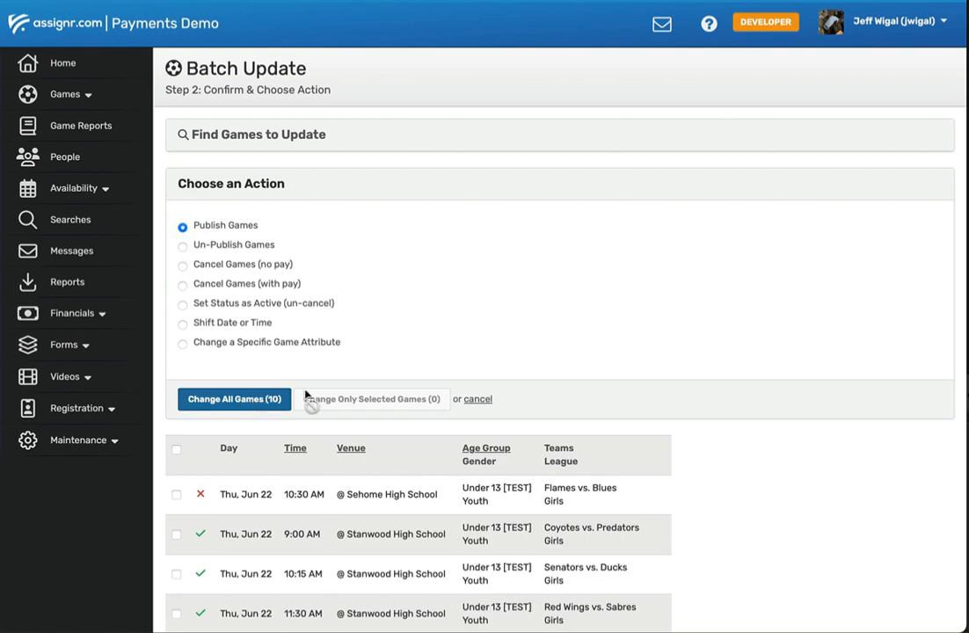
left_click(234, 398)
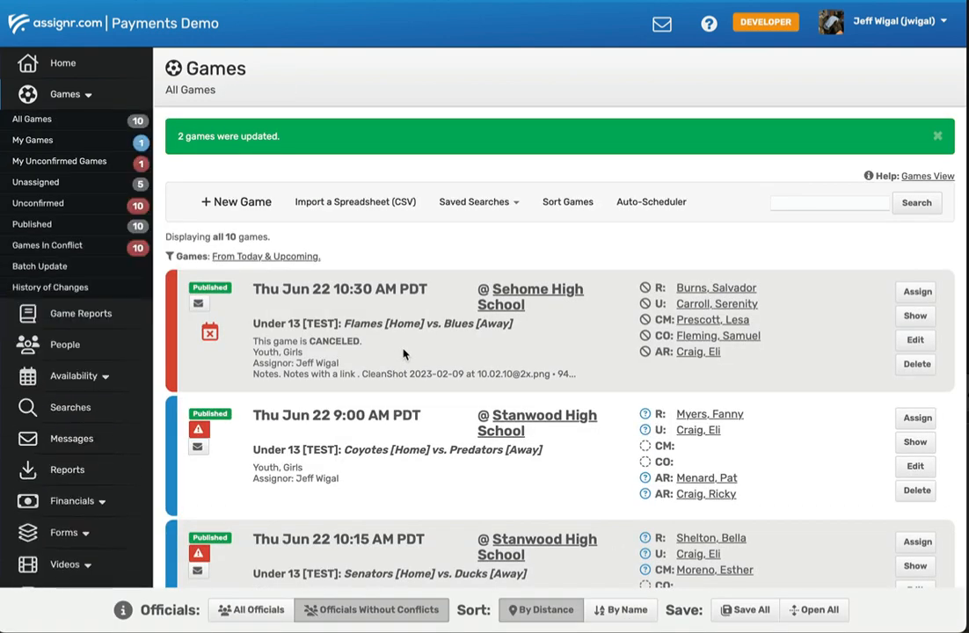